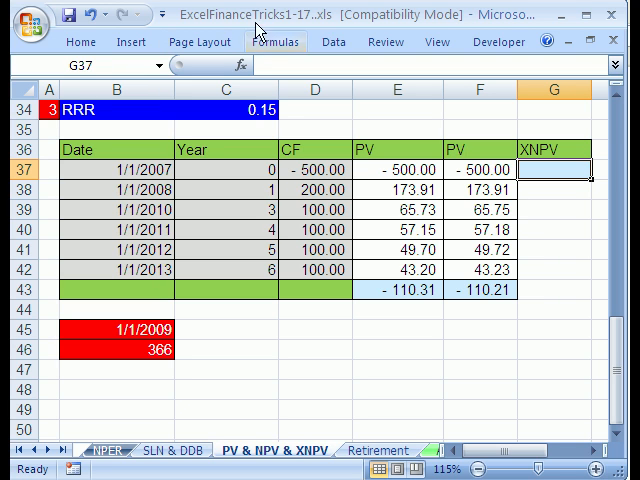
{"action": "mouse_move", "coordinate": [336, 252]}
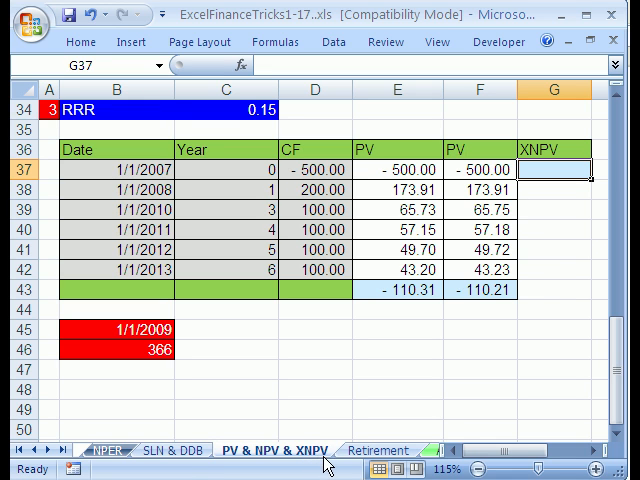
{"action": "mouse_move", "coordinate": [264, 460]}
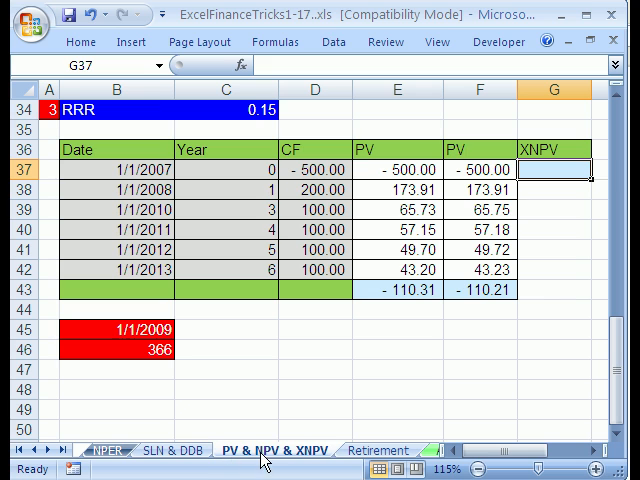
{"action": "mouse_move", "coordinate": [264, 460]}
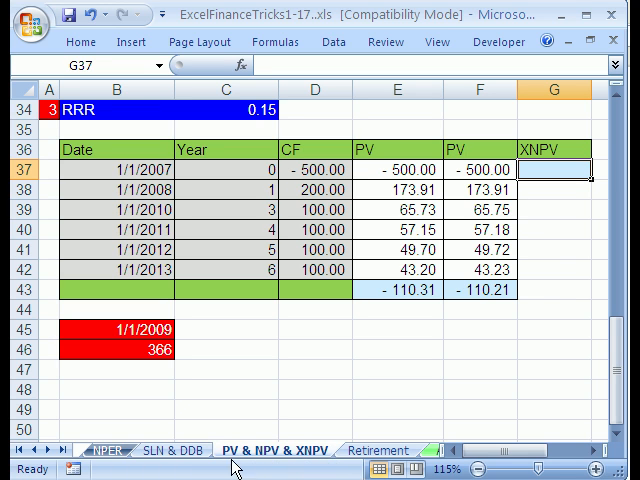
{"action": "mouse_move", "coordinate": [232, 460]}
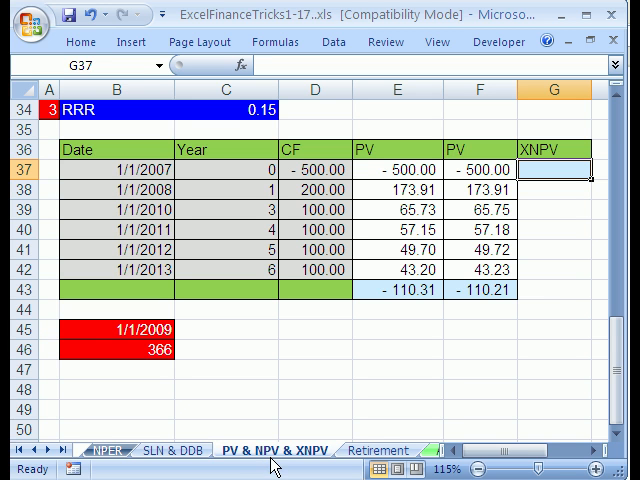
{"action": "mouse_move", "coordinate": [392, 380]}
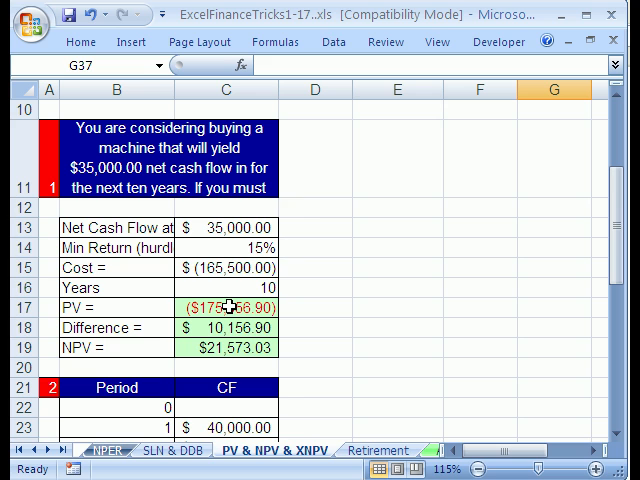
{"action": "double_click", "coordinate": [224, 308]}
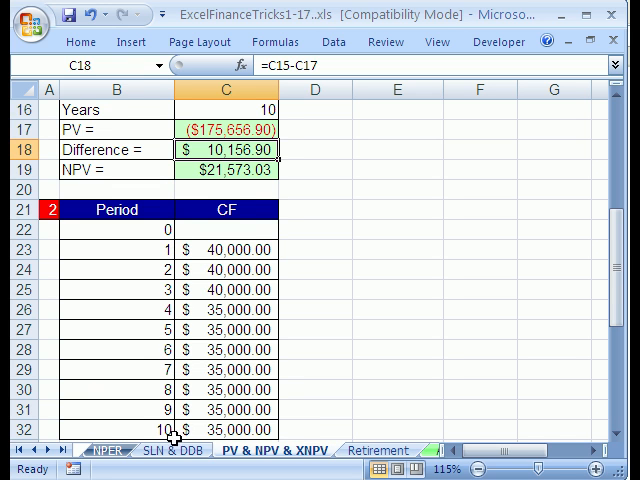
{"action": "mouse_move", "coordinate": [256, 348]}
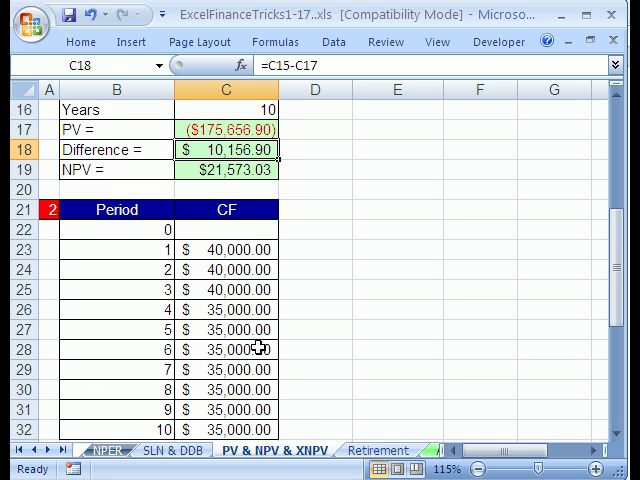
{"action": "mouse_move", "coordinate": [232, 168]}
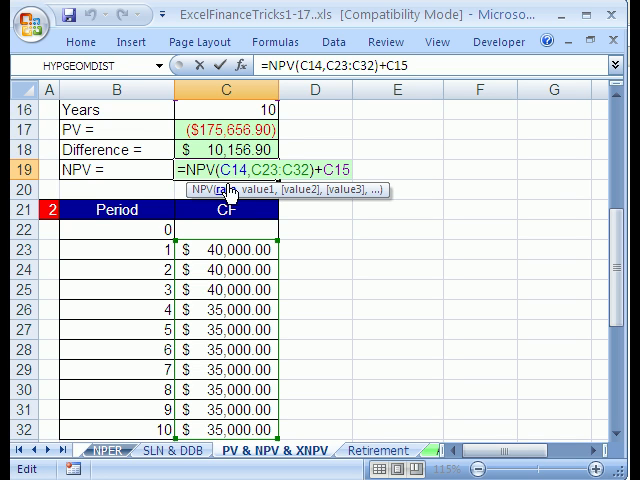
{"action": "mouse_move", "coordinate": [352, 204]}
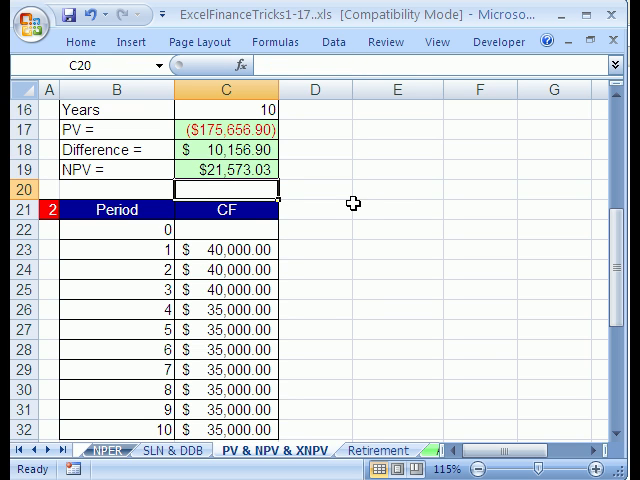
{"action": "scroll", "scroll_direction": "down", "scroll_amount": 3}
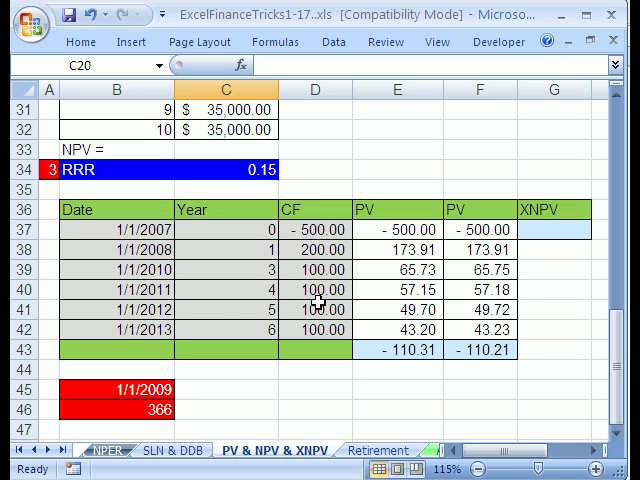
{"action": "mouse_move", "coordinate": [364, 270]}
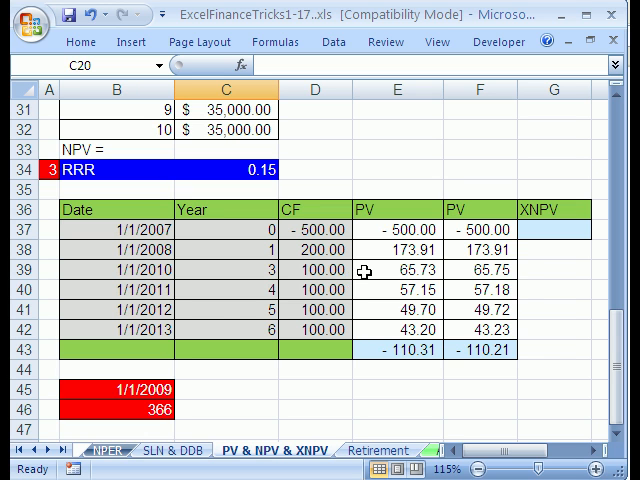
{"action": "left_click", "coordinate": [548, 232]}
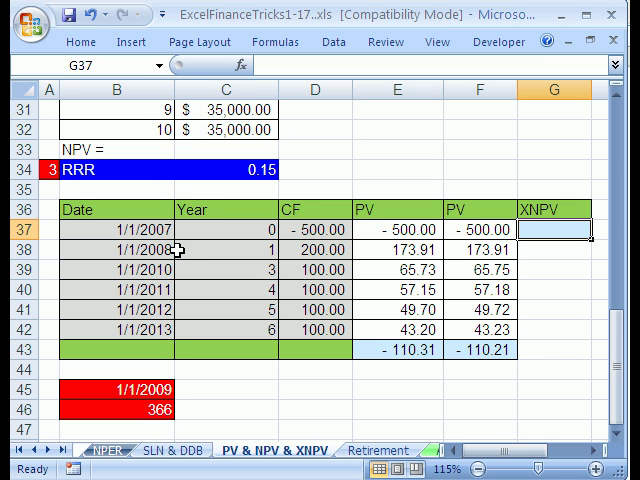
{"action": "mouse_move", "coordinate": [170, 274]}
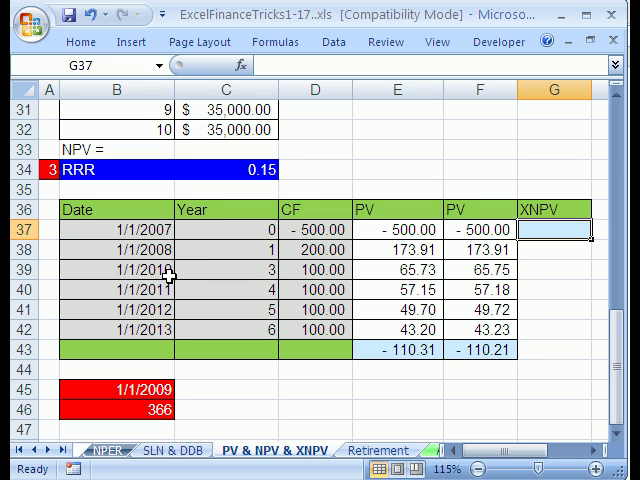
{"action": "mouse_move", "coordinate": [176, 270]}
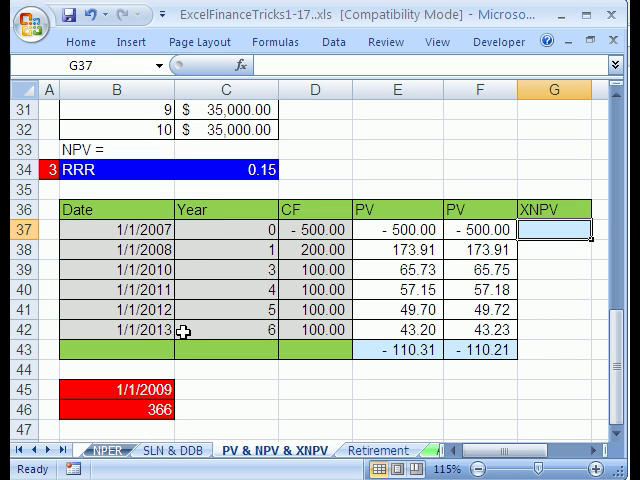
{"action": "mouse_move", "coordinate": [330, 228]}
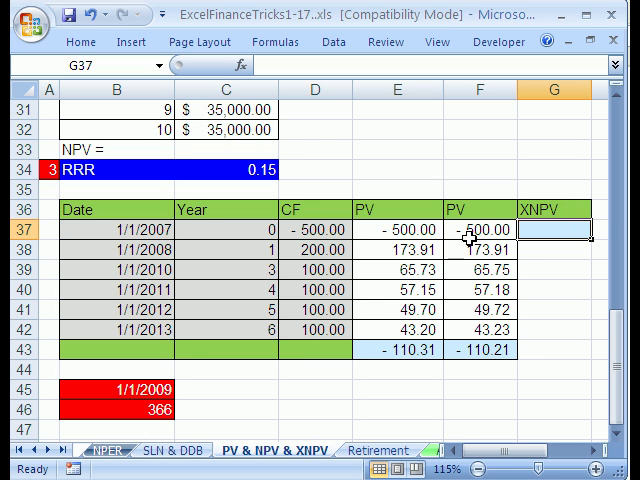
{"action": "type", "text": "=PV(C$34,C37,,-D37)"}
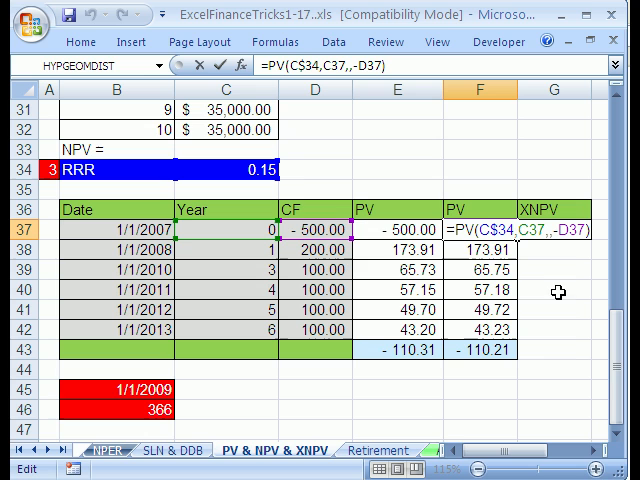
{"action": "mouse_move", "coordinate": [310, 284]}
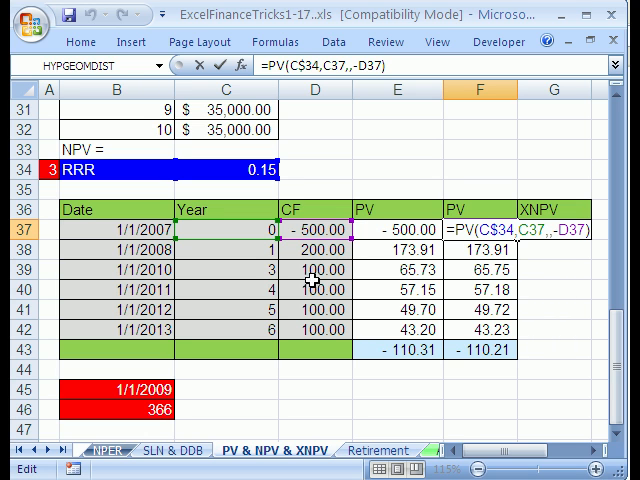
{"action": "mouse_move", "coordinate": [500, 352]}
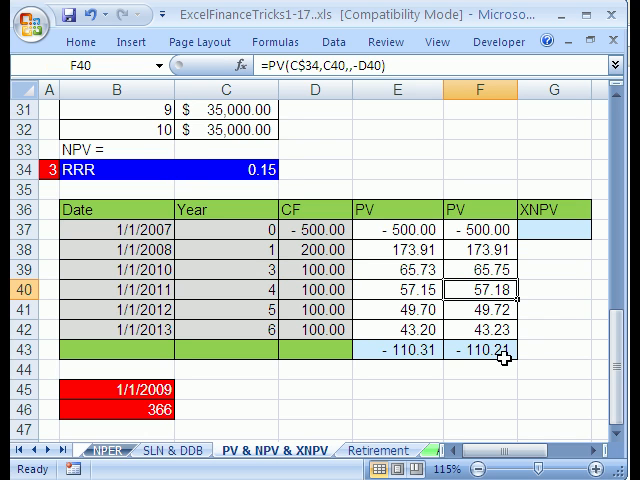
{"action": "left_click", "coordinate": [480, 348]}
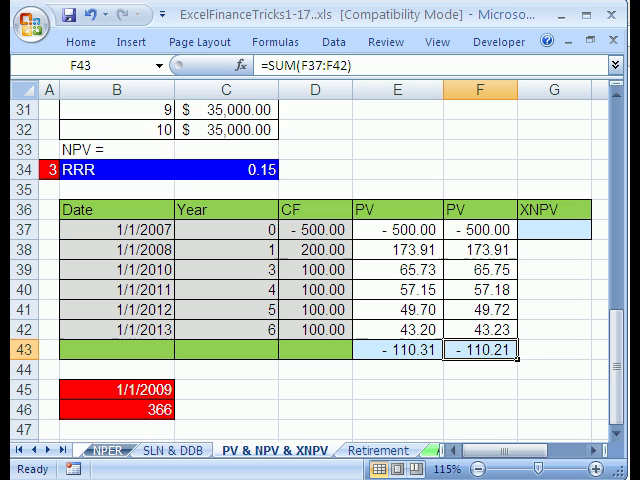
{"action": "double_click", "coordinate": [478, 348]}
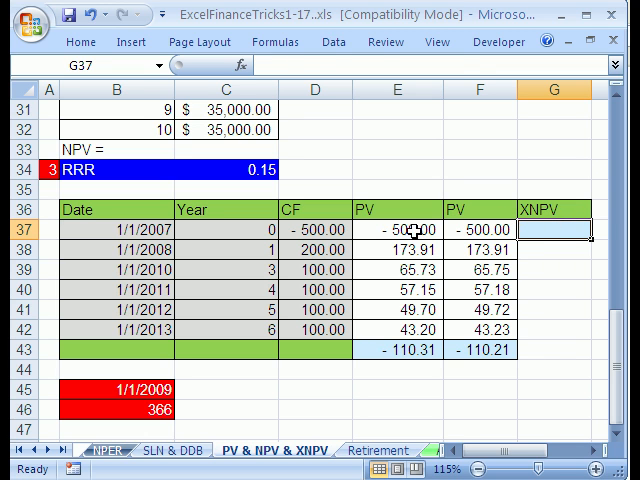
- Review the date-based PV discounting formula in E37 without changing it
{"action": "left_click", "coordinate": [396, 228]}
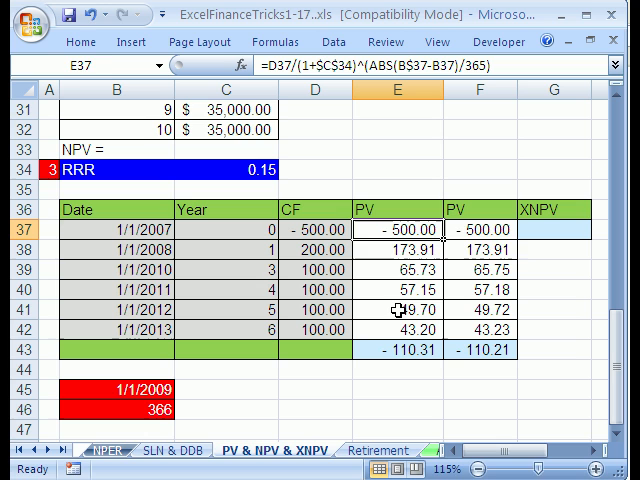
{"action": "double_click", "coordinate": [396, 230]}
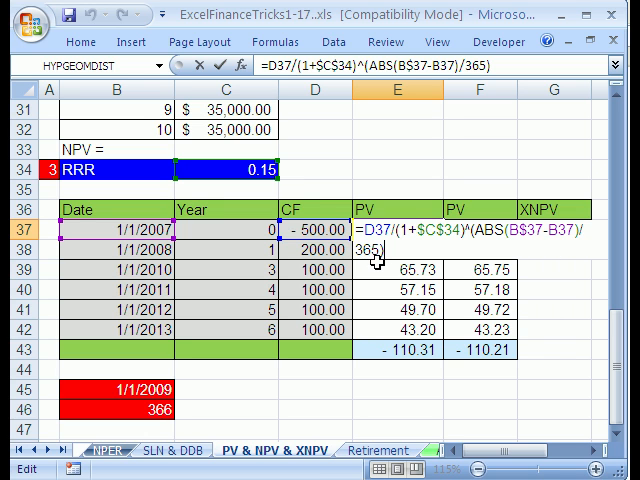
{"action": "key", "text": "enter"}
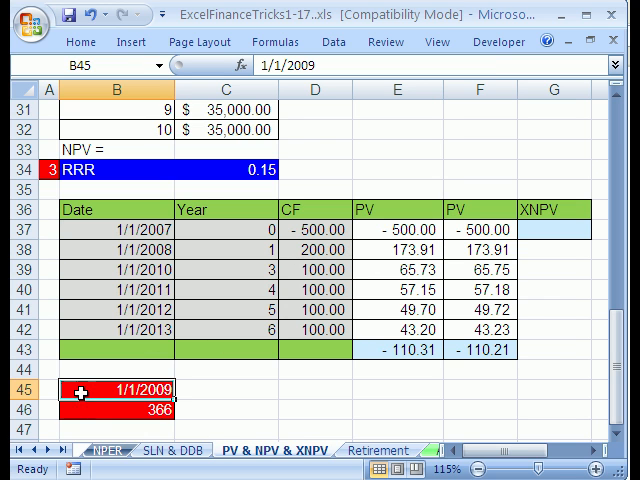
{"action": "mouse_move", "coordinate": [108, 252]}
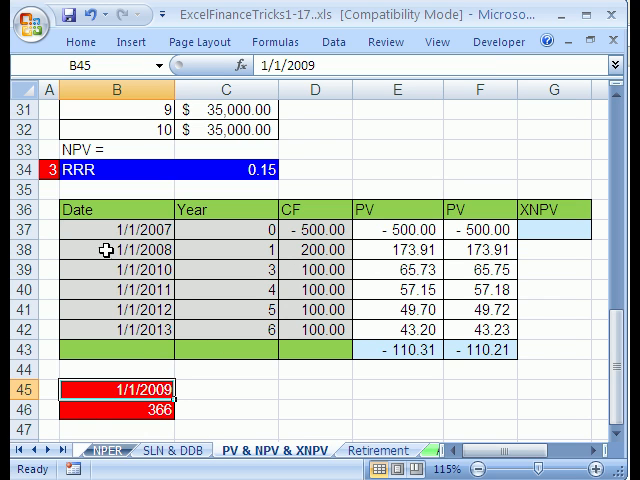
{"action": "mouse_move", "coordinate": [136, 258]}
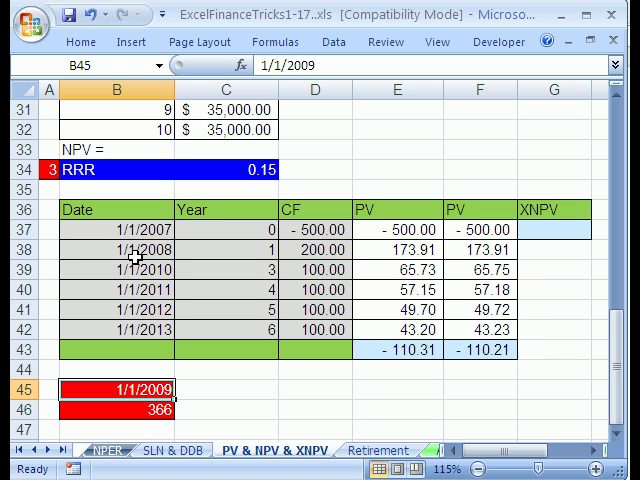
- Enter =B45-B38 in B46 to get the 366-day count between the dates
{"action": "type", "text": "=B45-B38"}
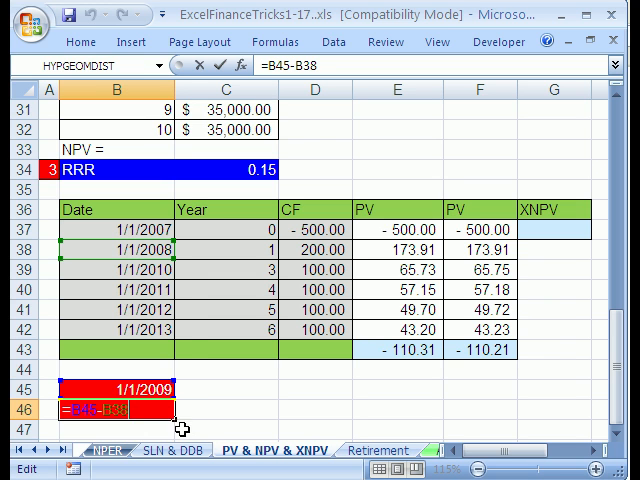
{"action": "mouse_move", "coordinate": [190, 248]}
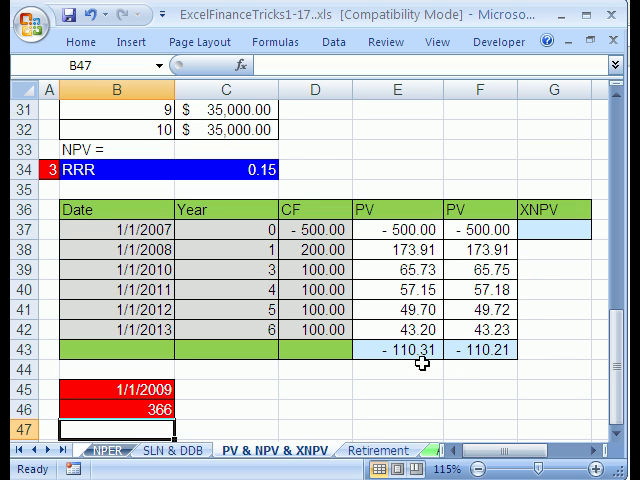
{"action": "mouse_move", "coordinate": [496, 352]}
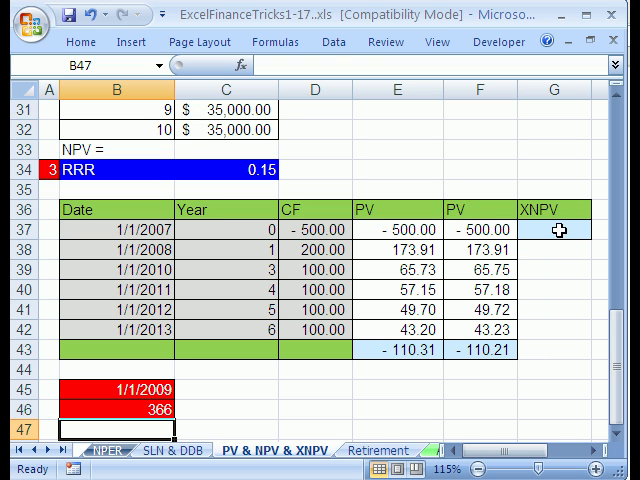
- Build the XNPV formula in G37 with rate C34, cash flows D37:D42 and dates B37:B42
{"action": "left_click", "coordinate": [556, 228]}
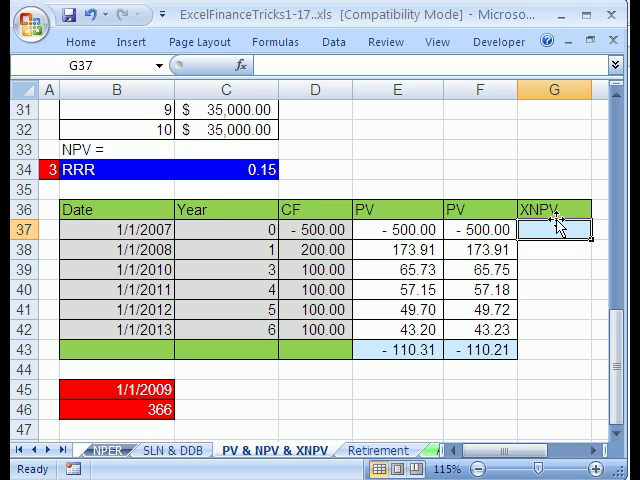
{"action": "mouse_move", "coordinate": [156, 228]}
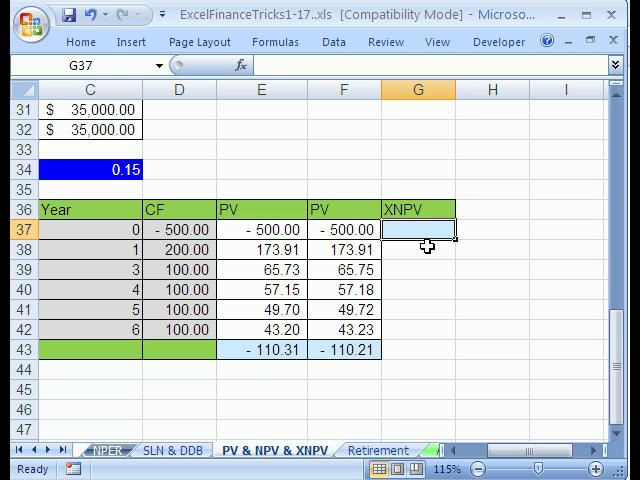
{"action": "type", "text": "=x"}
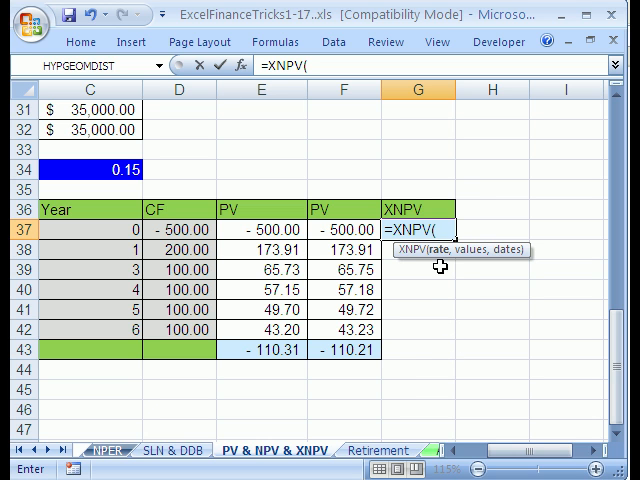
{"action": "mouse_move", "coordinate": [472, 264]}
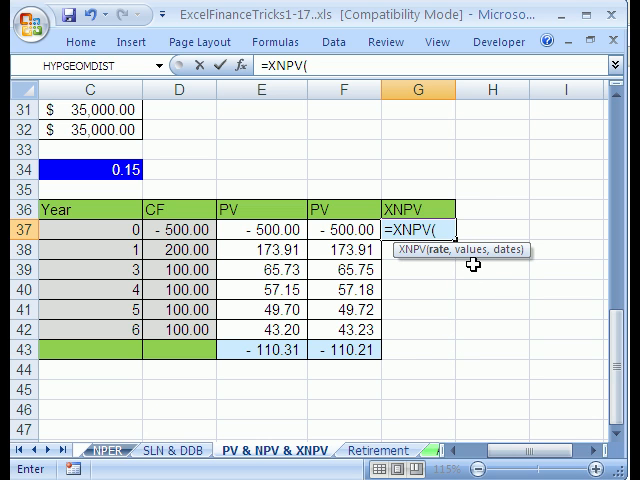
{"action": "mouse_move", "coordinate": [184, 324]}
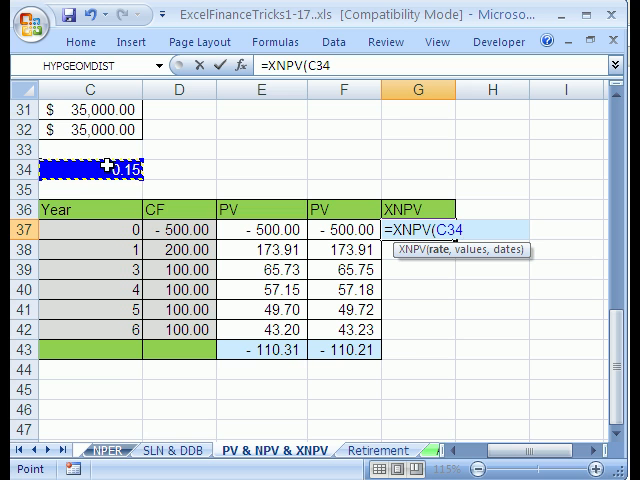
{"action": "type", "text": ","}
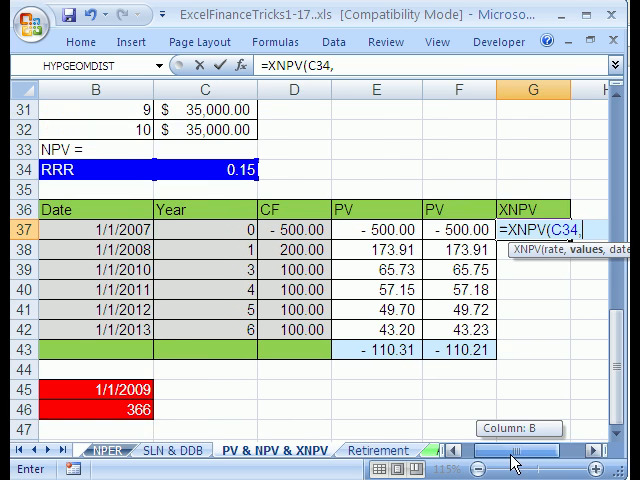
{"action": "left_click_drag", "start_coordinate": [292, 228], "coordinate": [292, 330]}
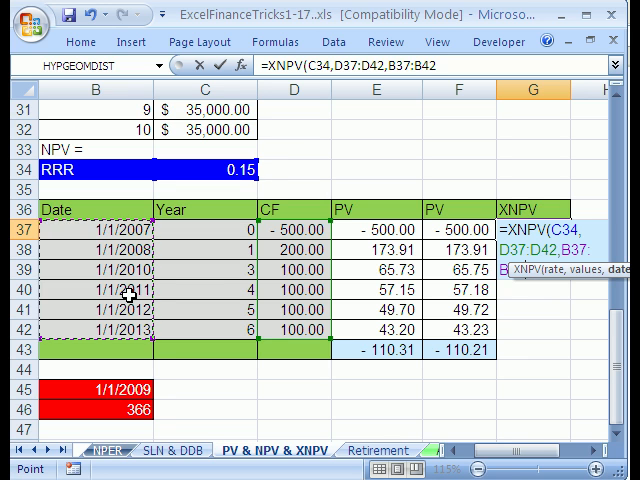
{"action": "scroll", "scroll_direction": "right", "scroll_amount": 3}
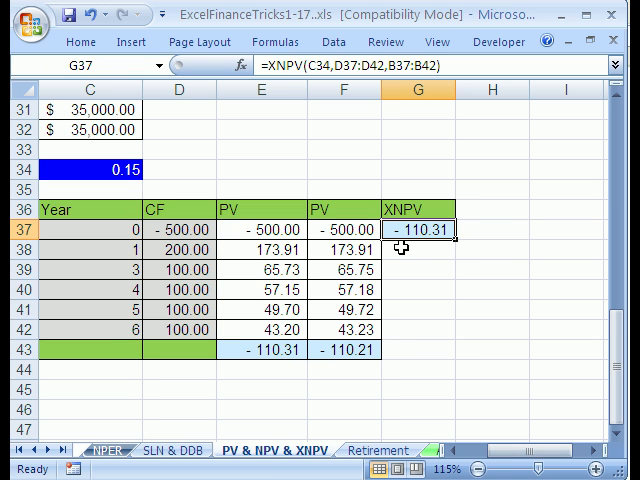
{"action": "mouse_move", "coordinate": [336, 314]}
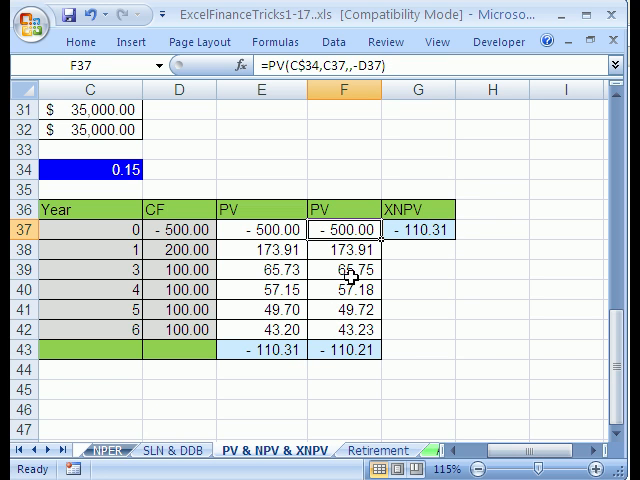
- Inspect the column F PV formula, then confirm =XNPV(C34,D37:D42,B37:B42) in G37
{"action": "left_click", "coordinate": [344, 250]}
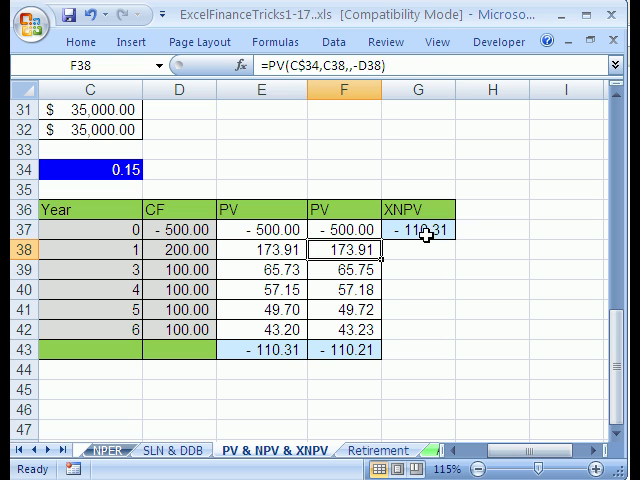
{"action": "type", "text": "=XNPV(C34,D37:D42,B37:B42)"}
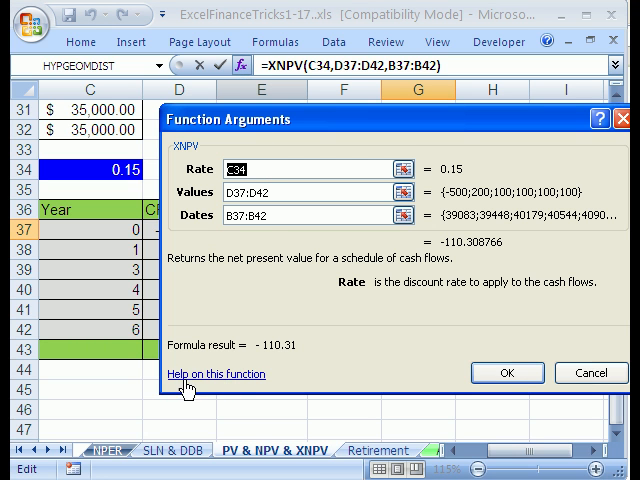
{"action": "left_click", "coordinate": [214, 374]}
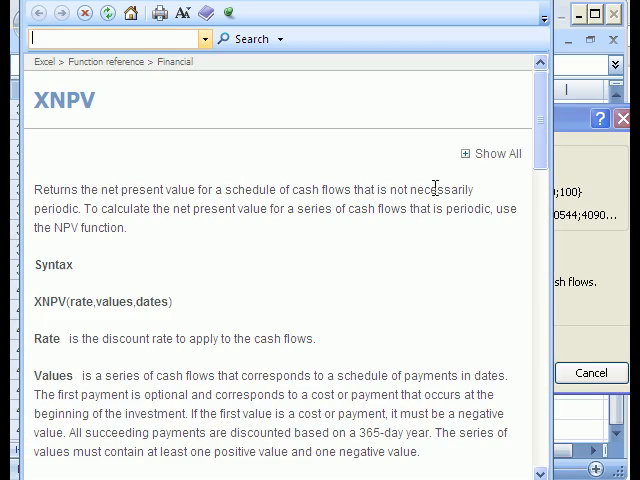
{"action": "scroll", "scroll_direction": "down", "scroll_amount": 3}
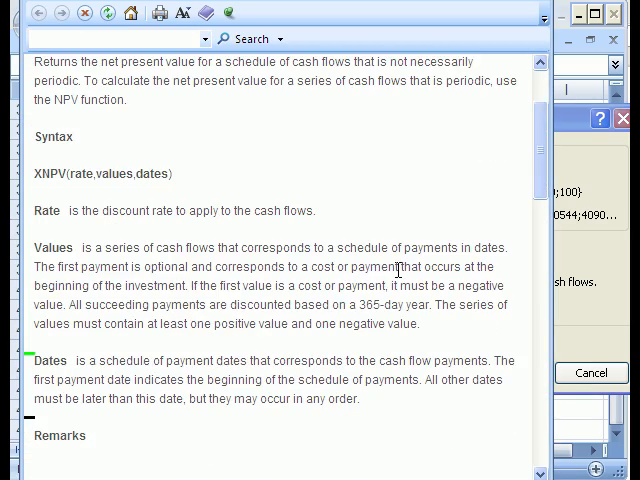
{"action": "scroll", "scroll_direction": "down", "scroll_amount": 3}
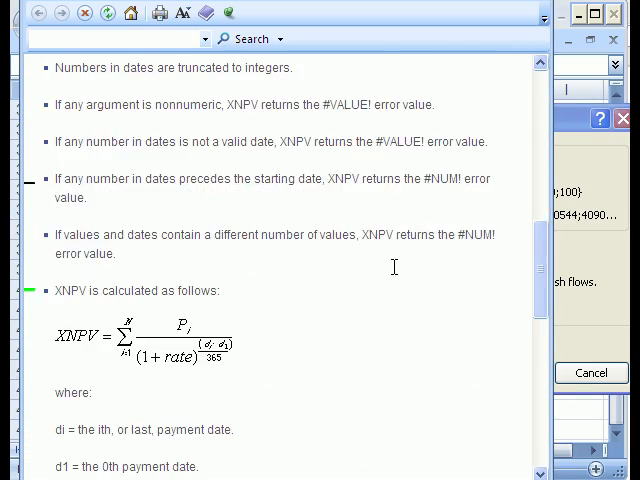
{"action": "scroll", "scroll_direction": "down", "scroll_amount": 3}
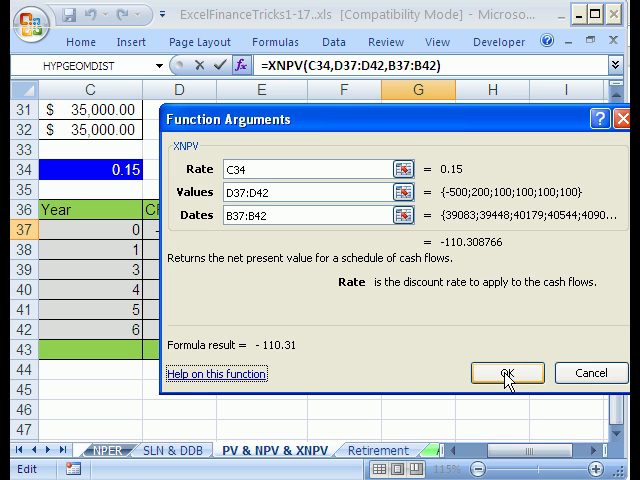
- Dismiss Function Arguments and compare E39's day-based formula with the -110.31 XNPV in G37
{"action": "left_click", "coordinate": [506, 372]}
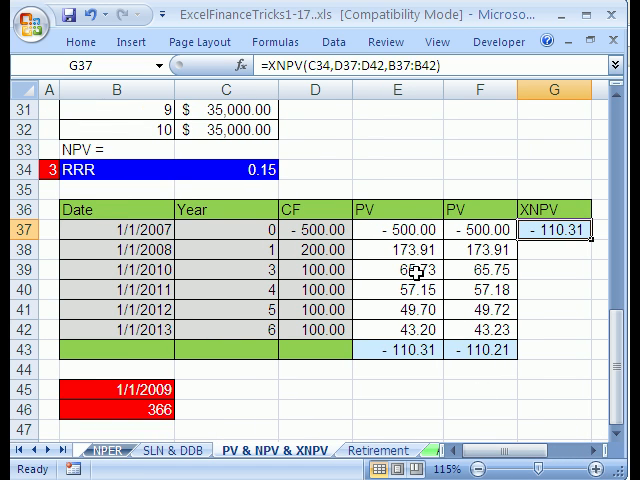
{"action": "left_click", "coordinate": [396, 248]}
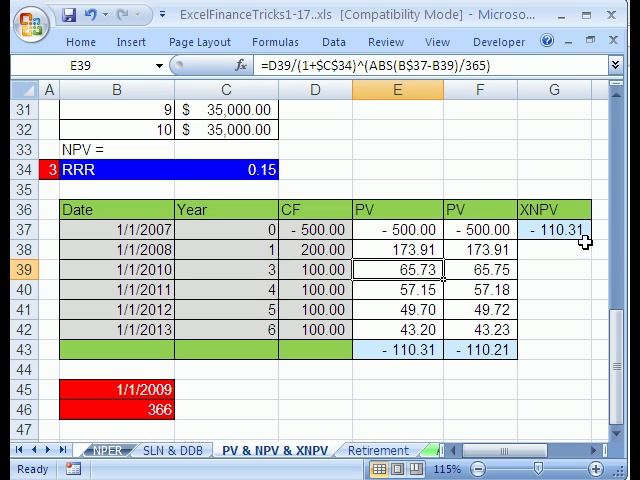
{"action": "left_click", "coordinate": [552, 228]}
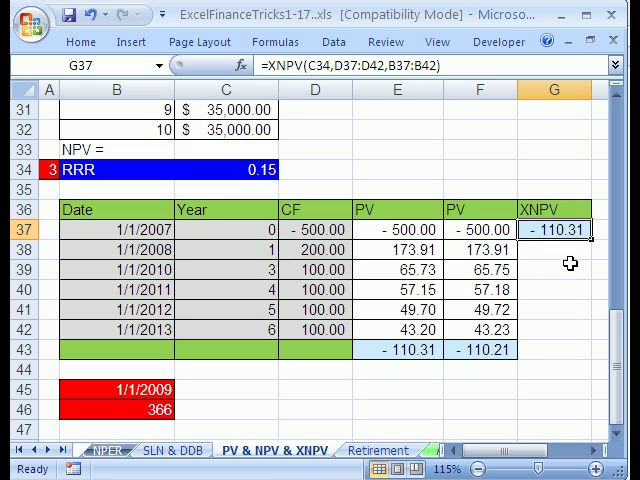
{"action": "mouse_move", "coordinate": [456, 364]}
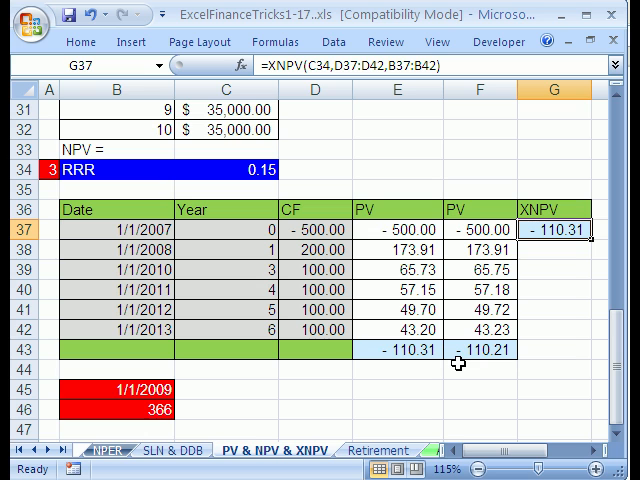